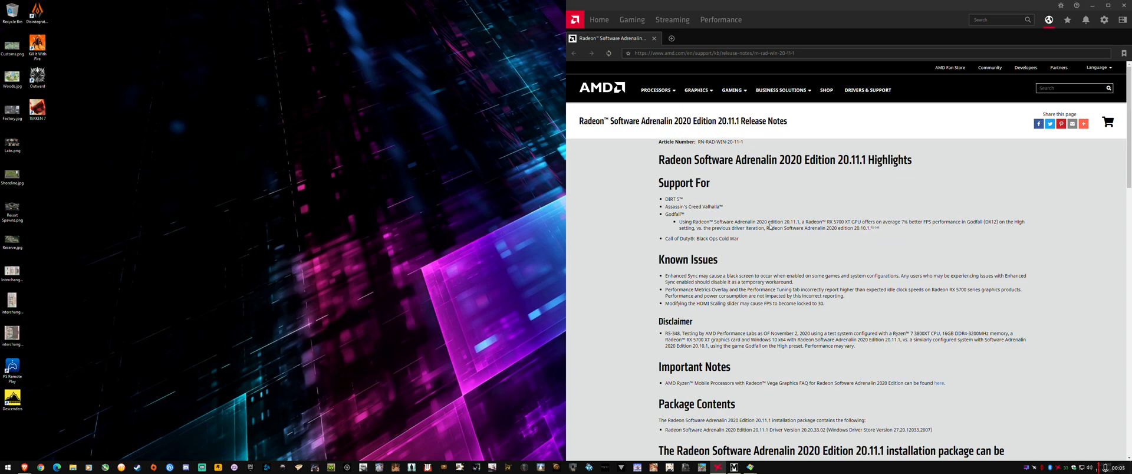
mouse_move(876, 232)
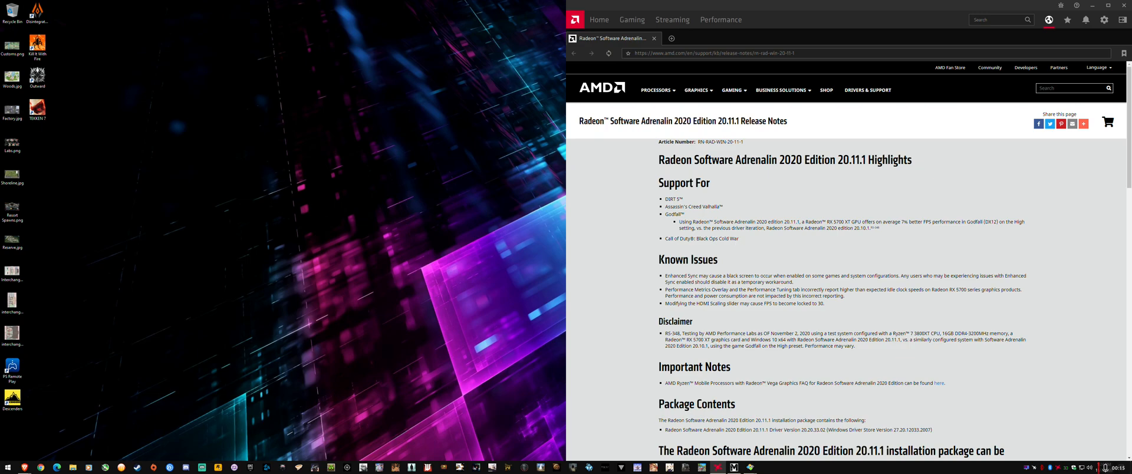
- Load the saved XML tuning profile and expand Fan Tuning's individual fan curve points
scroll(down, 3)
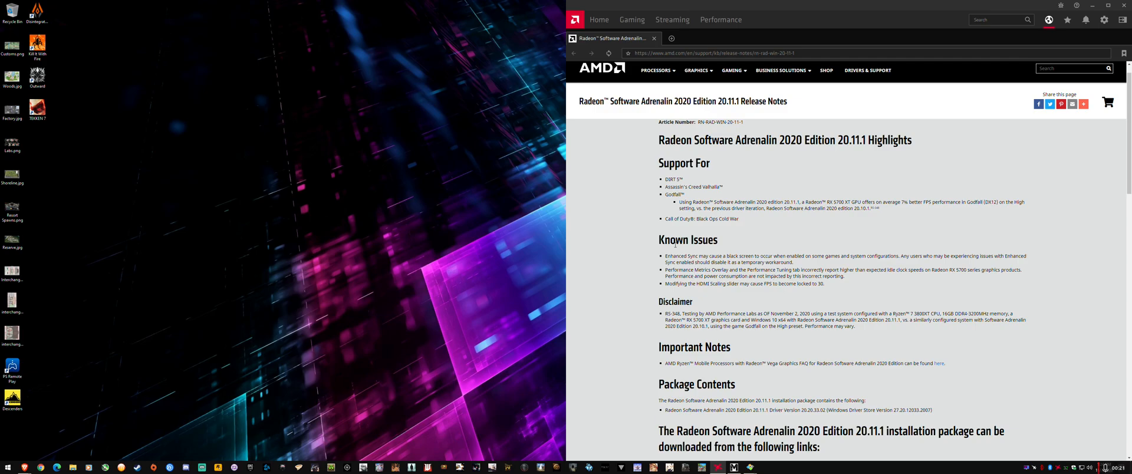
scroll(down, 3)
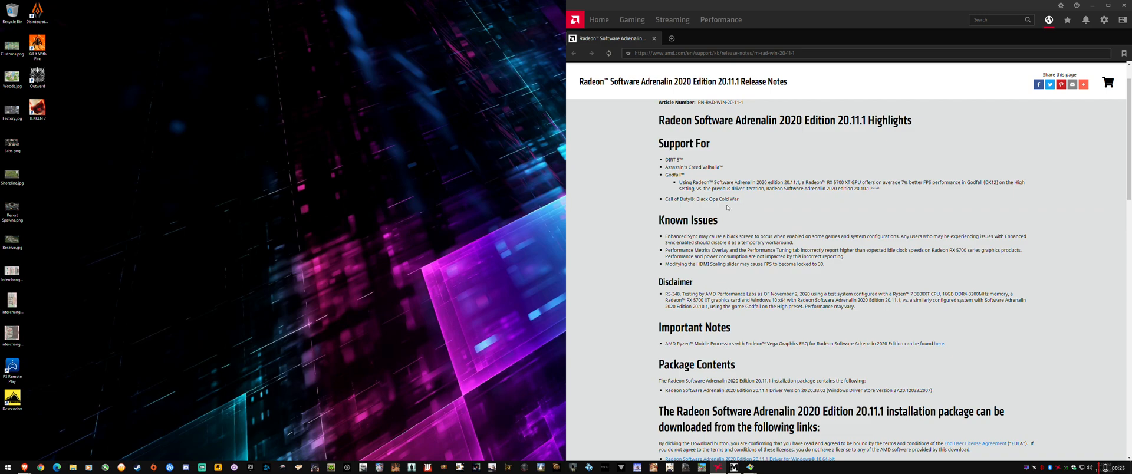
mouse_move(737, 222)
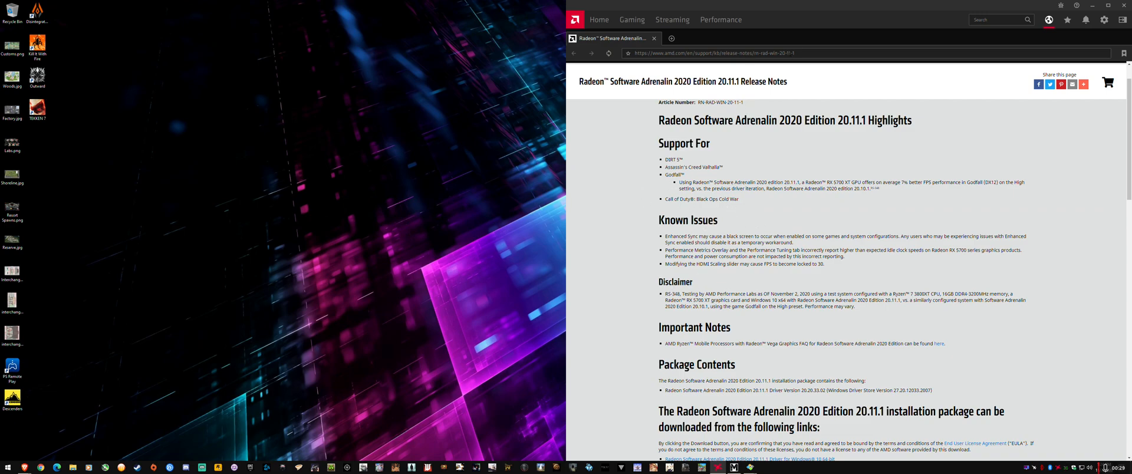
scroll(down, 3)
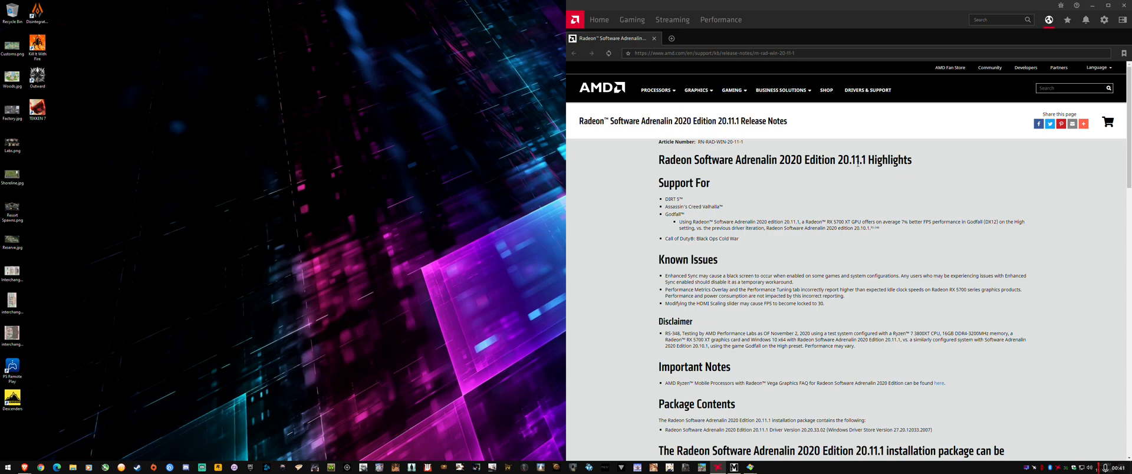
mouse_move(873, 119)
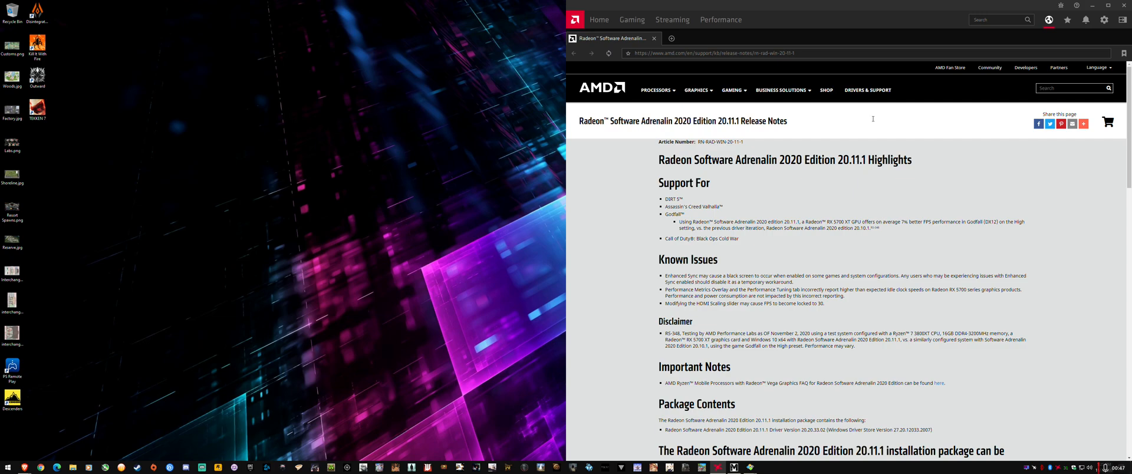
click(723, 19)
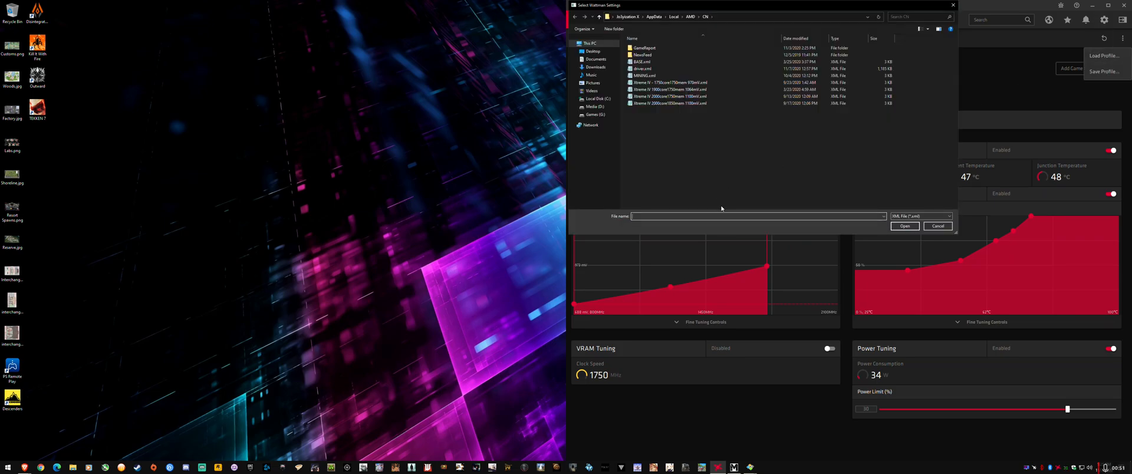
mouse_move(659, 82)
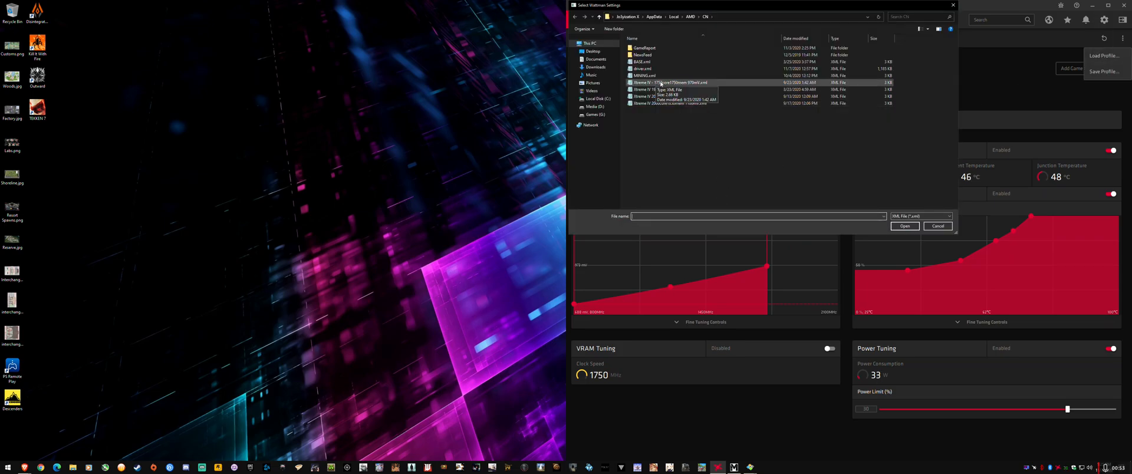
mouse_move(715, 86)
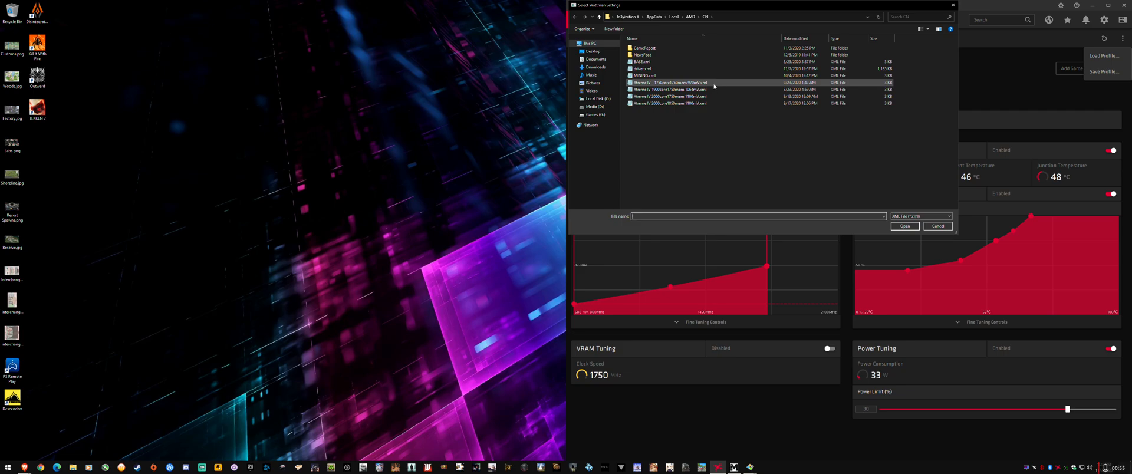
click(905, 226)
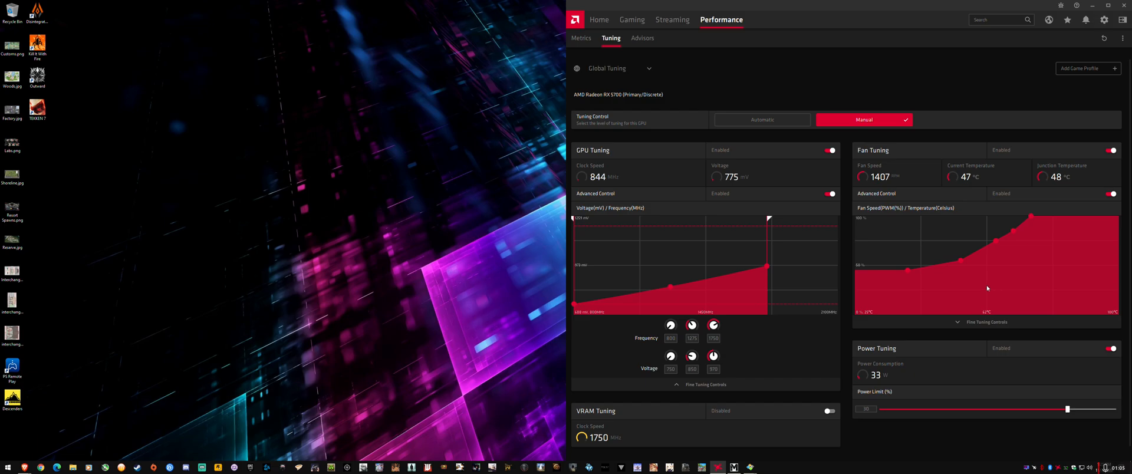
click(984, 322)
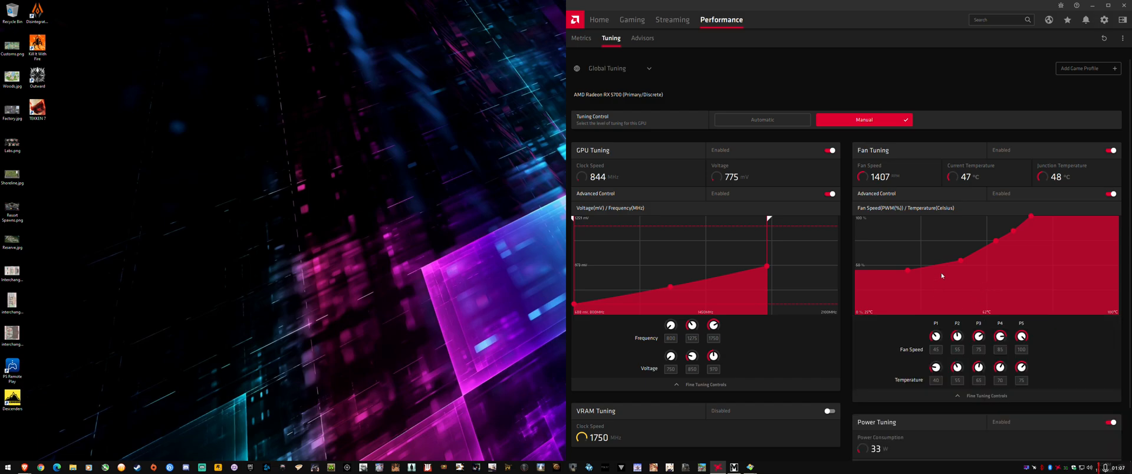
mouse_move(1067, 41)
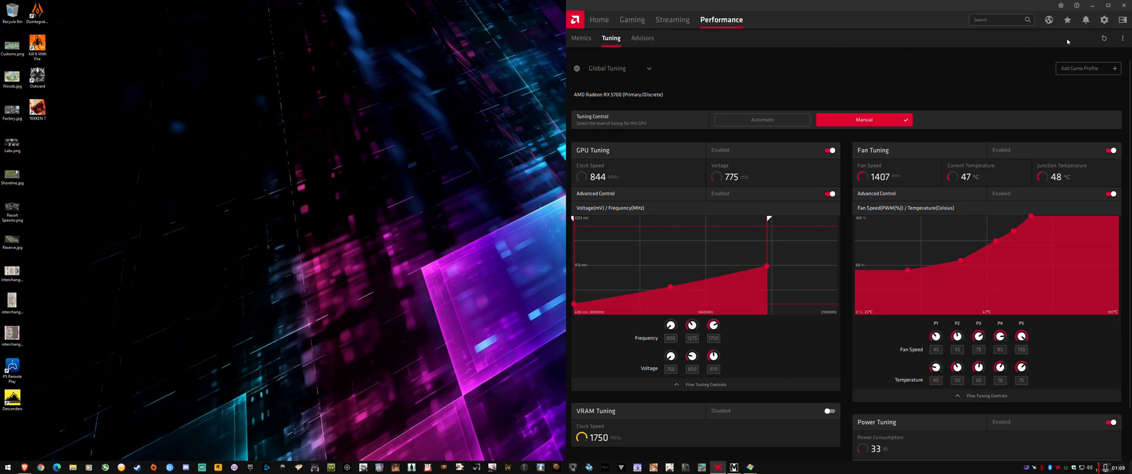
click(599, 19)
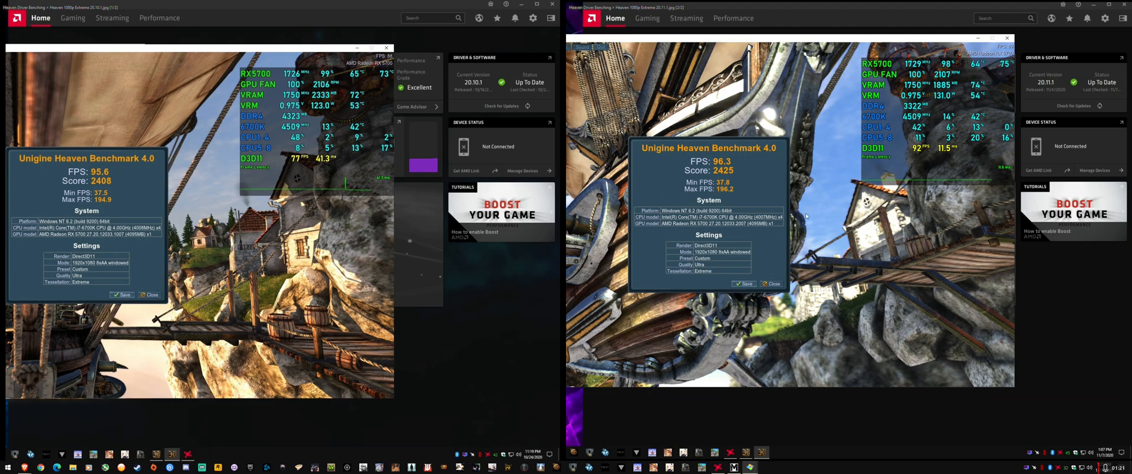
mouse_move(748, 169)
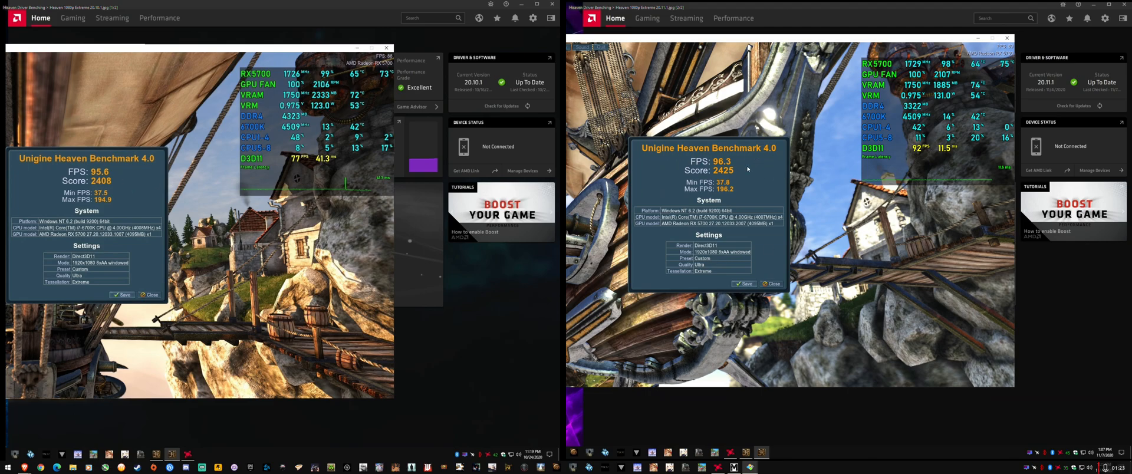
mouse_move(667, 181)
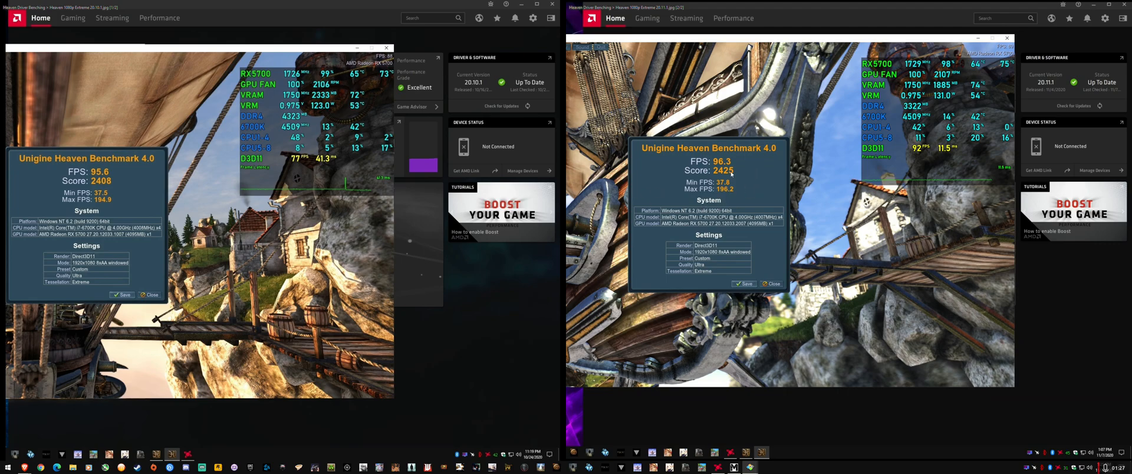
mouse_move(727, 259)
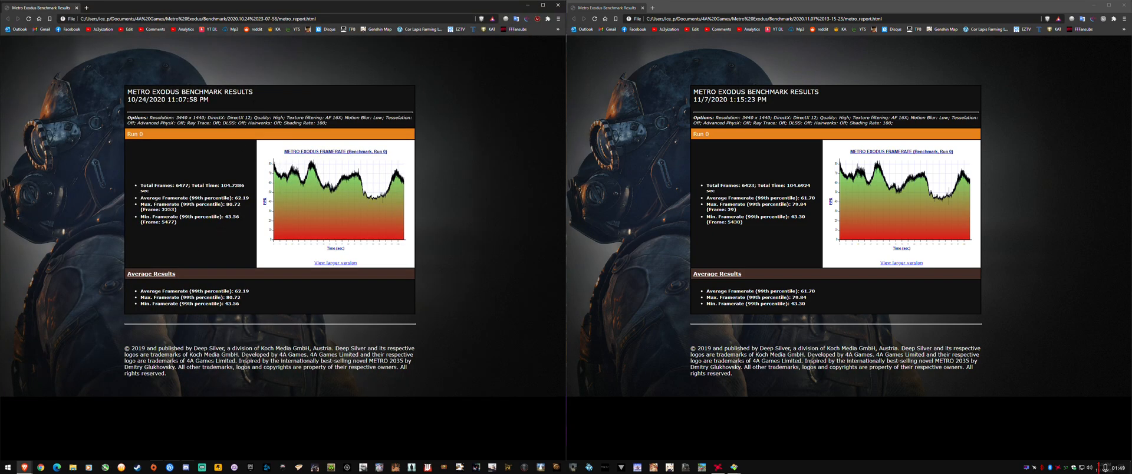
mouse_move(184, 289)
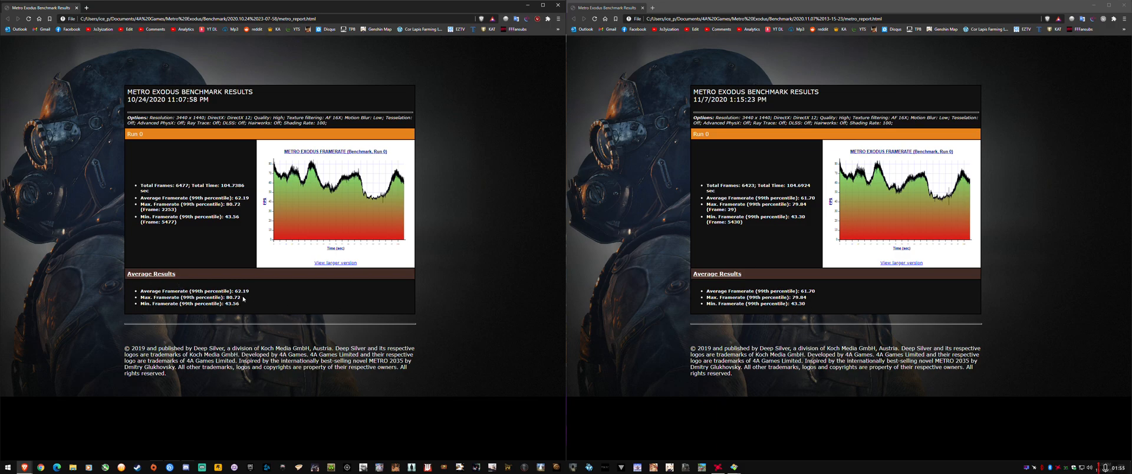
mouse_move(219, 273)
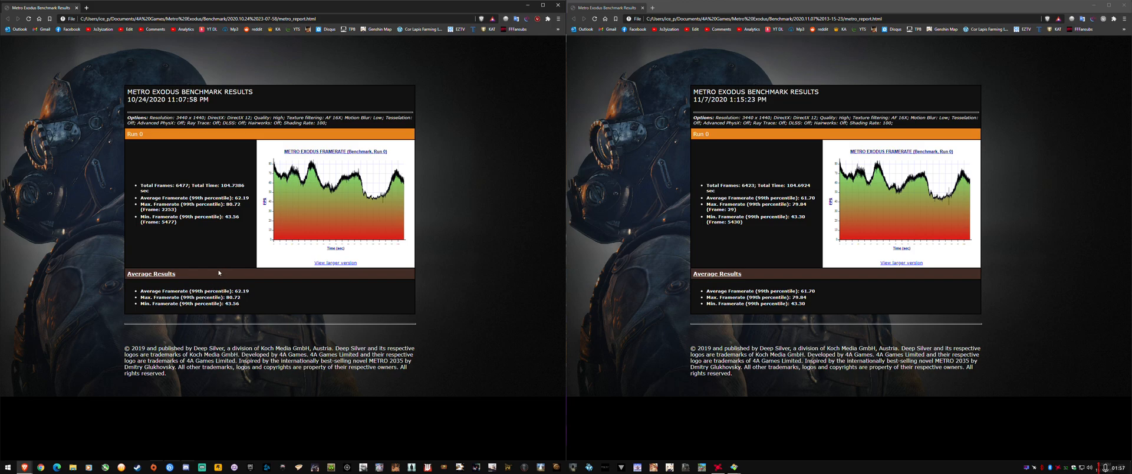
mouse_move(389, 267)
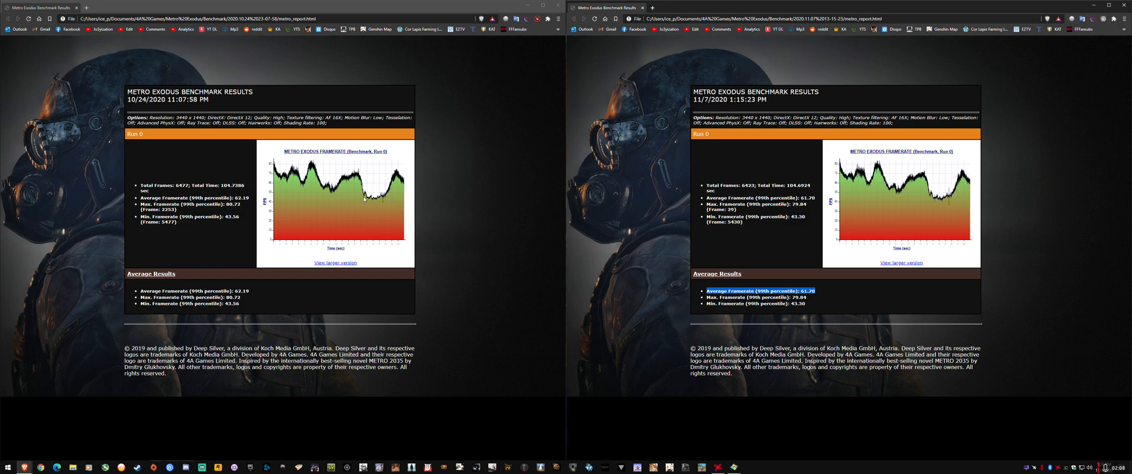
mouse_move(382, 201)
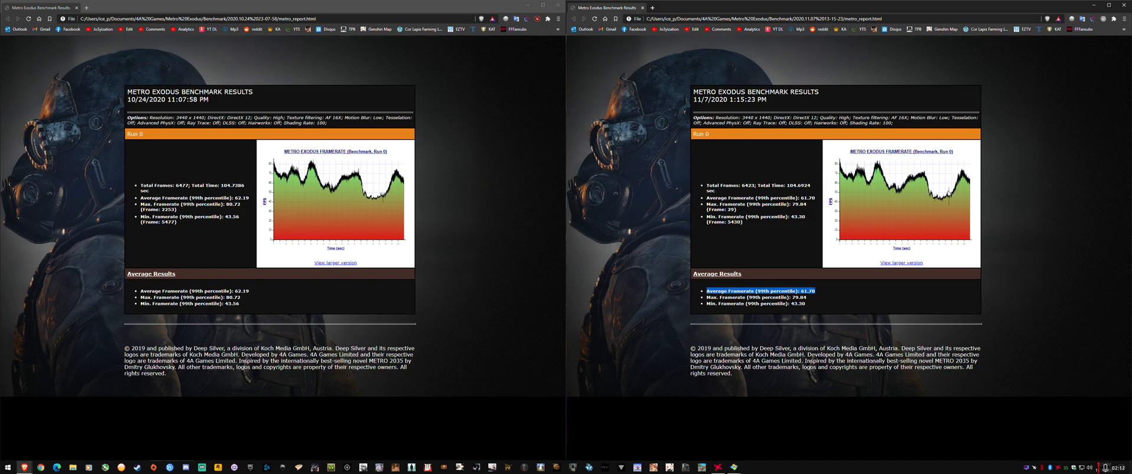
mouse_move(280, 254)
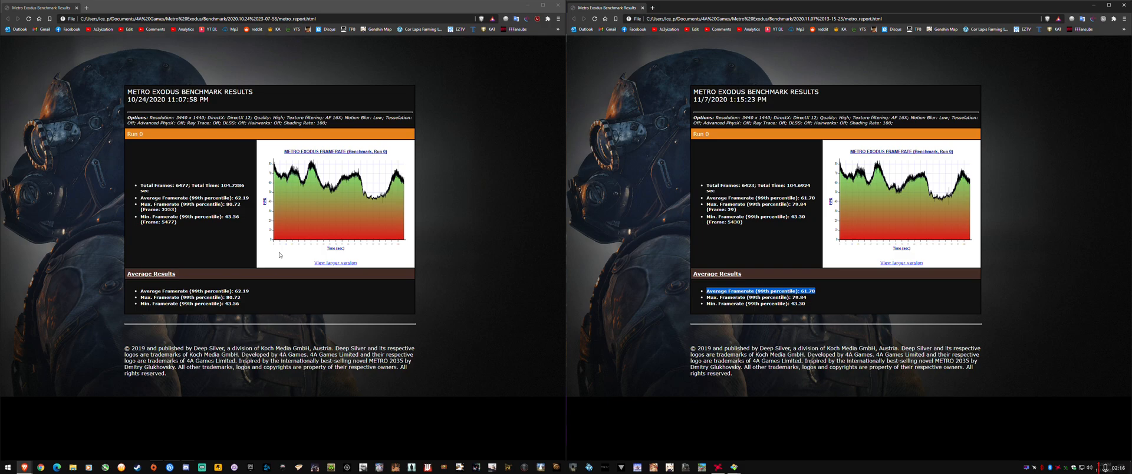
mouse_move(475, 252)
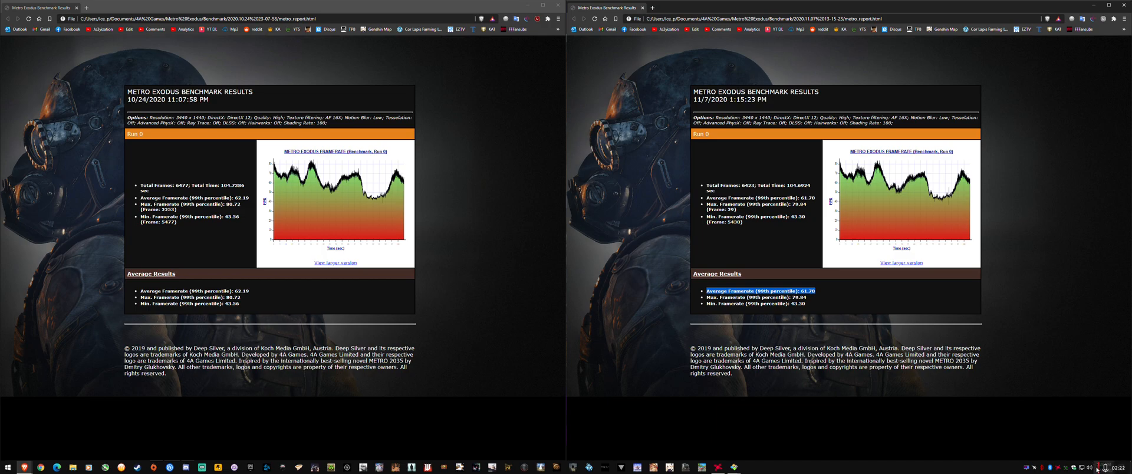
mouse_move(932, 343)
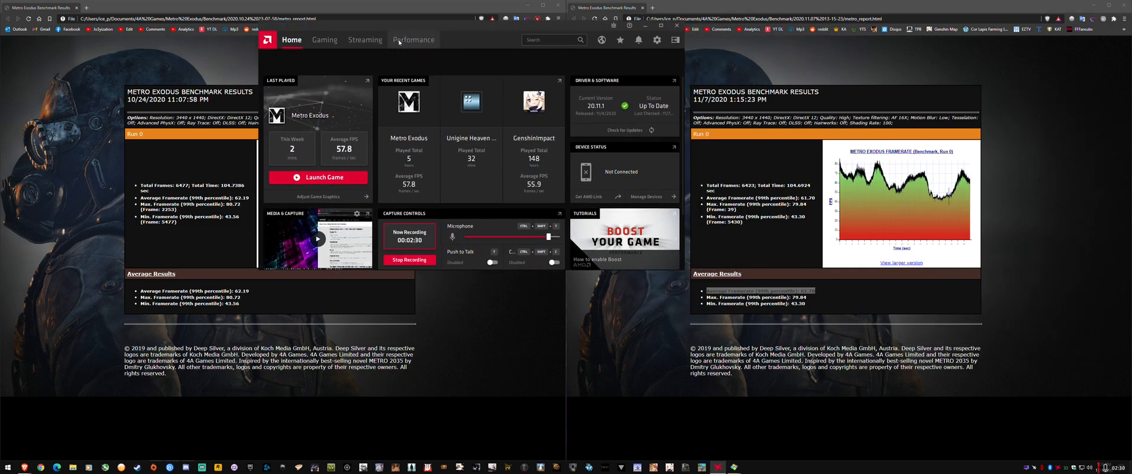
- View live Metrics, then the System page showing driver 20.11.1 up to date on RX 5700
click(415, 40)
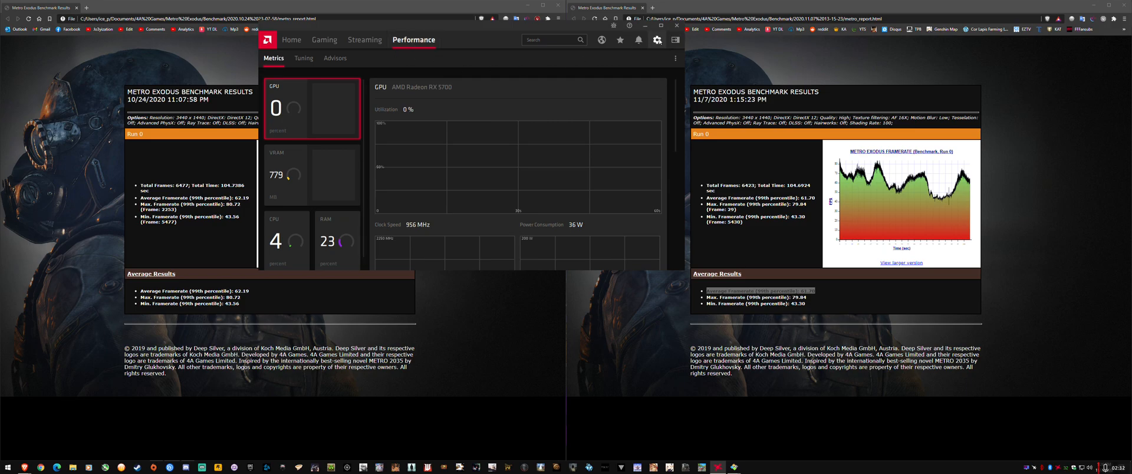
click(656, 40)
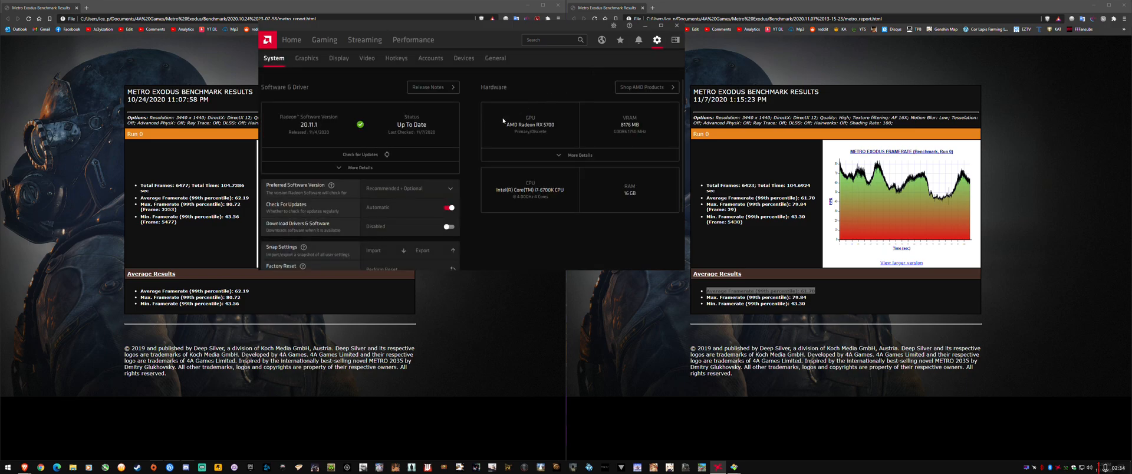
mouse_move(499, 71)
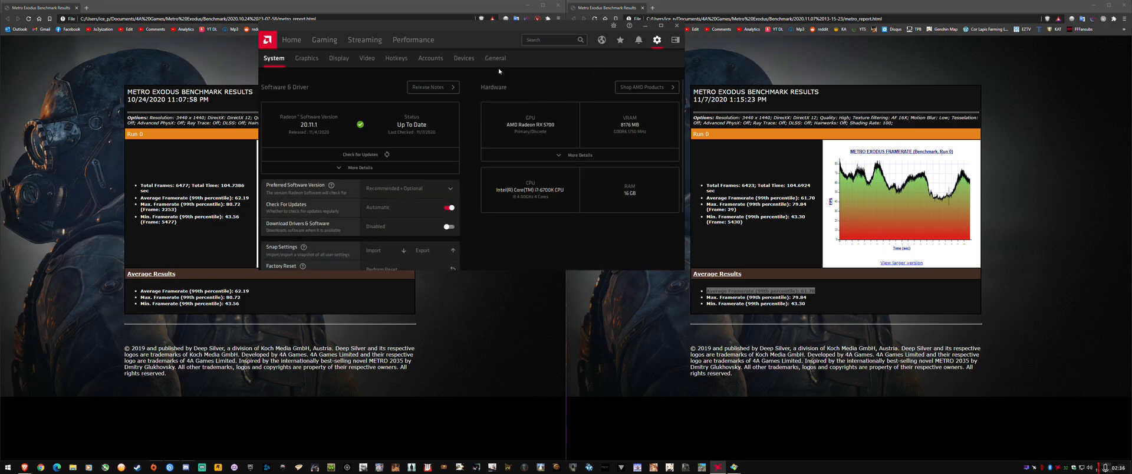
mouse_move(464, 142)
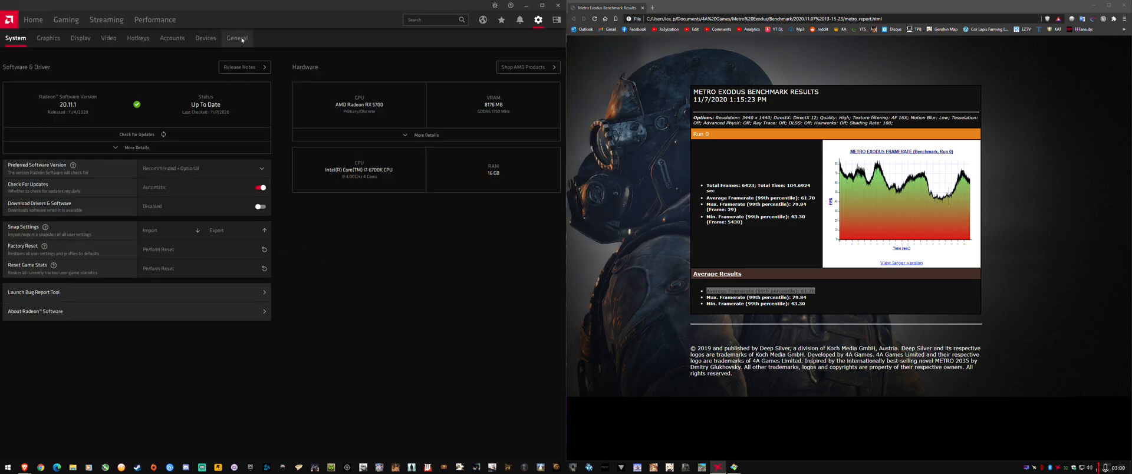
- Browse the General tab's Recording options, then return to the Home dashboard
click(236, 38)
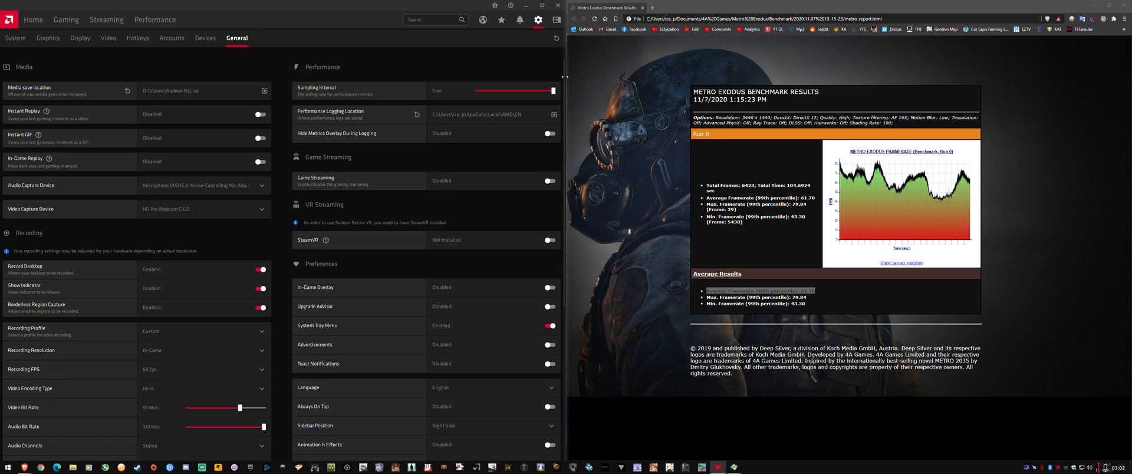
scroll(down, 3)
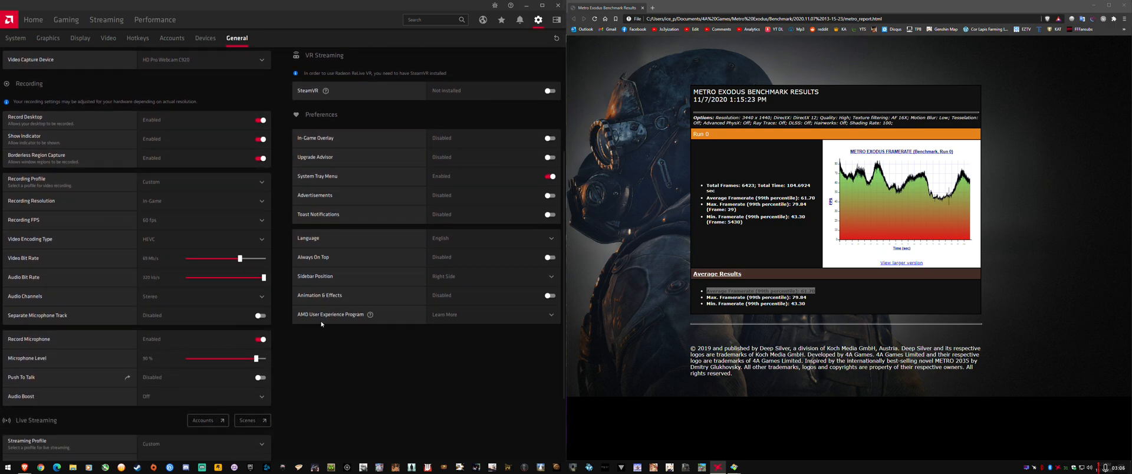
mouse_move(294, 347)
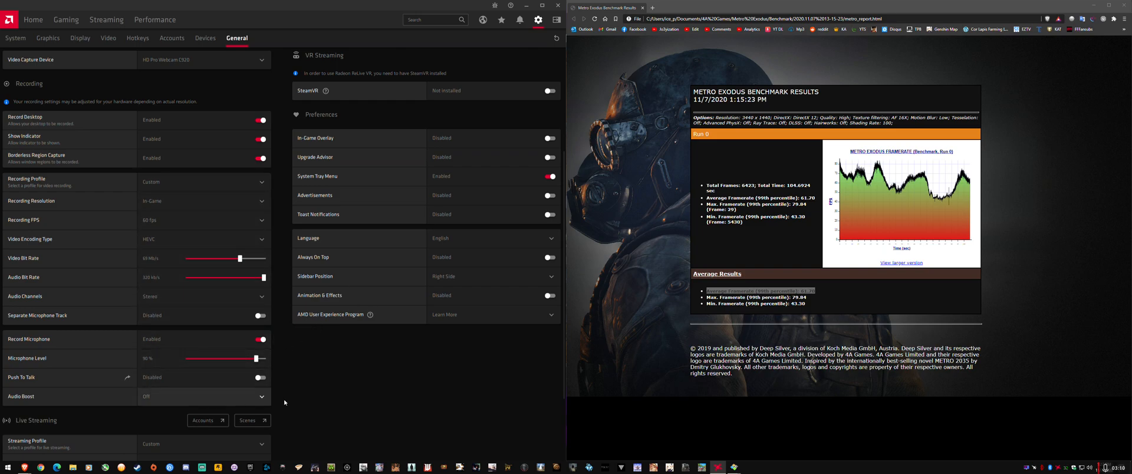
scroll(down, 3)
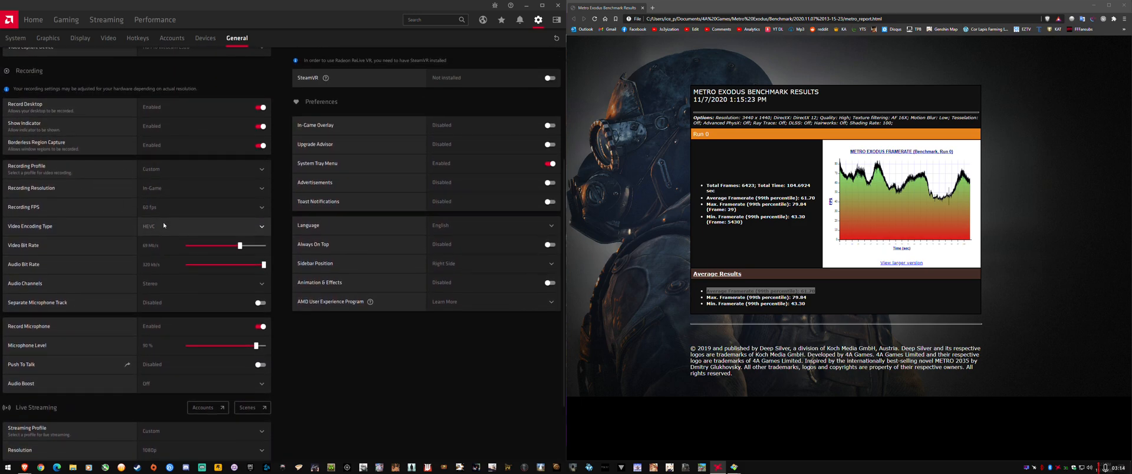
mouse_move(153, 253)
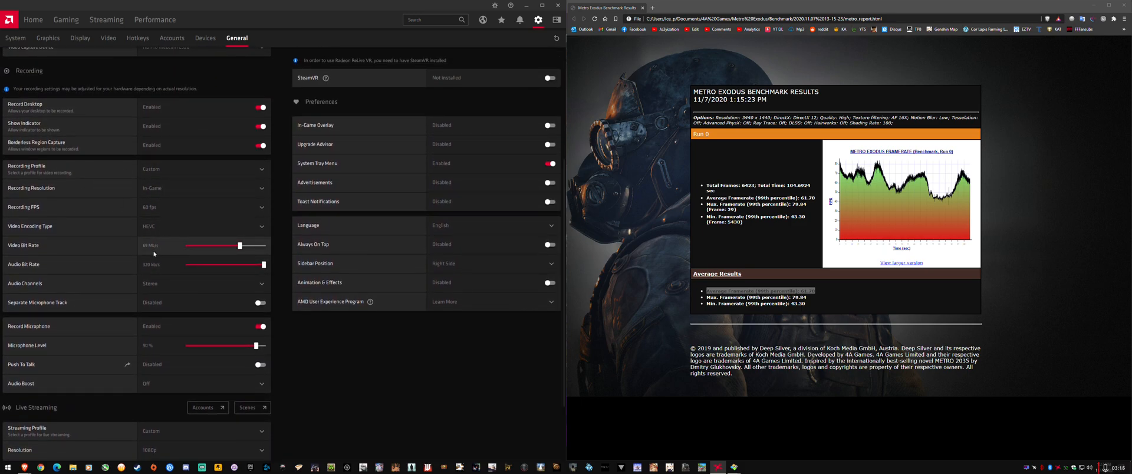
mouse_move(155, 270)
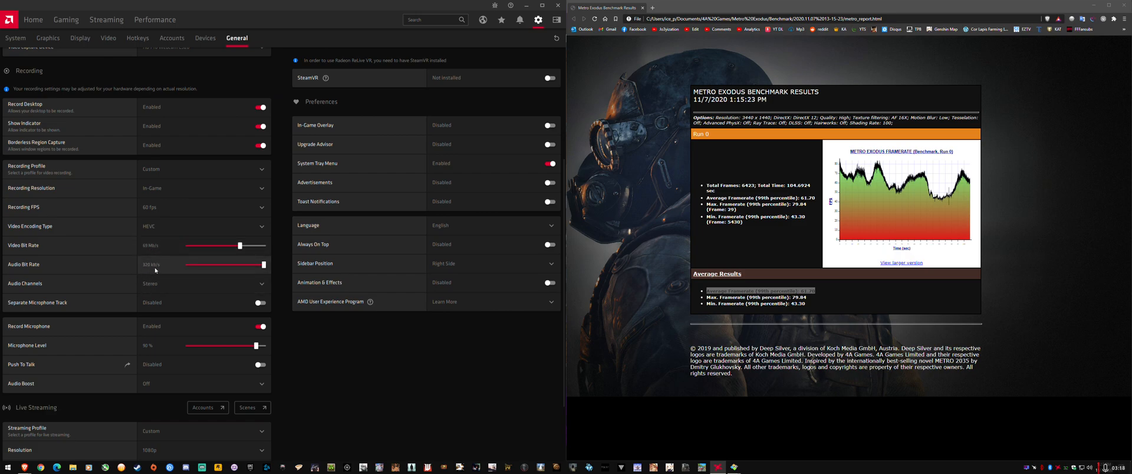
mouse_move(164, 287)
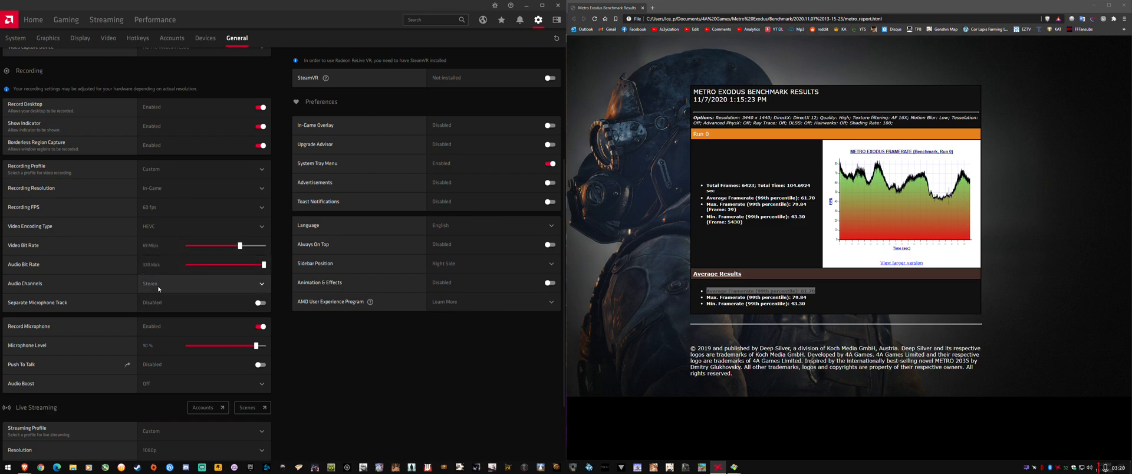
mouse_move(233, 365)
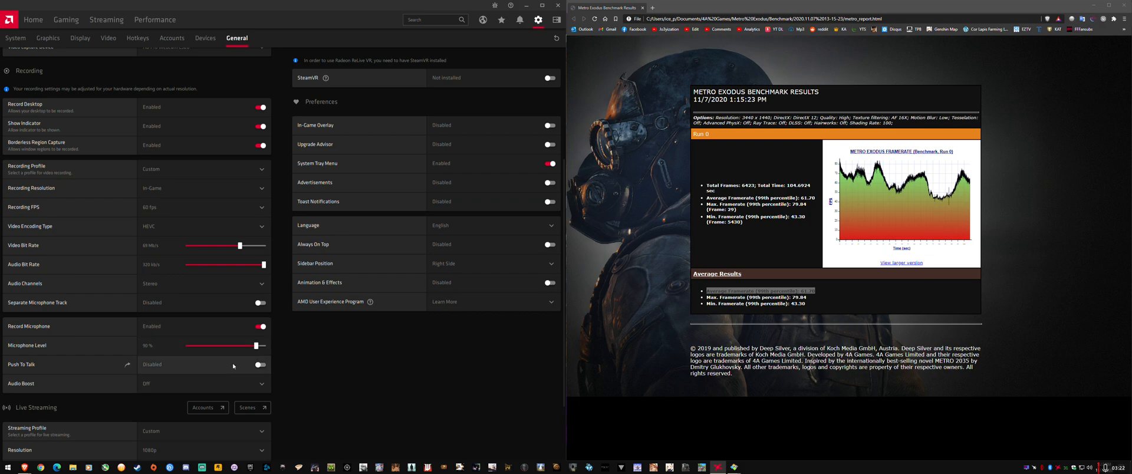
scroll(up, 3)
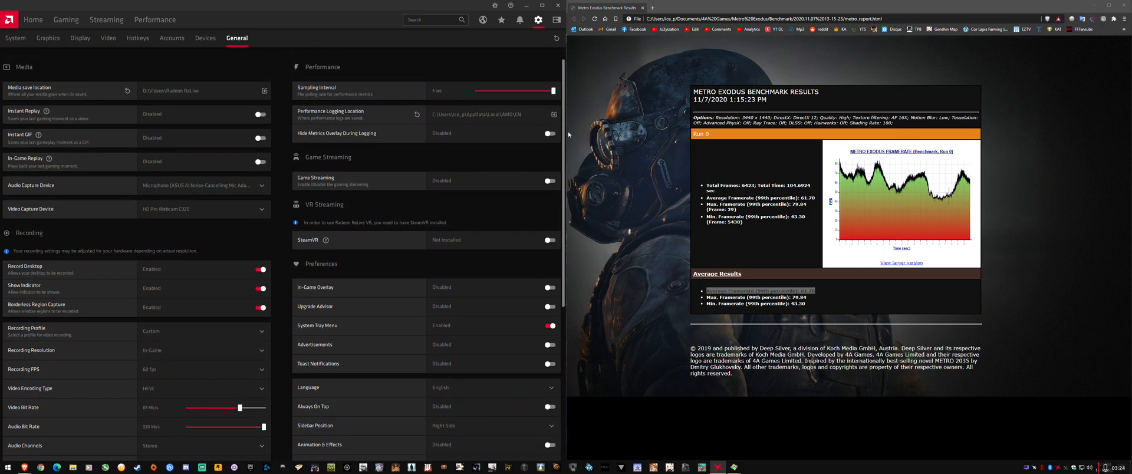
click(32, 20)
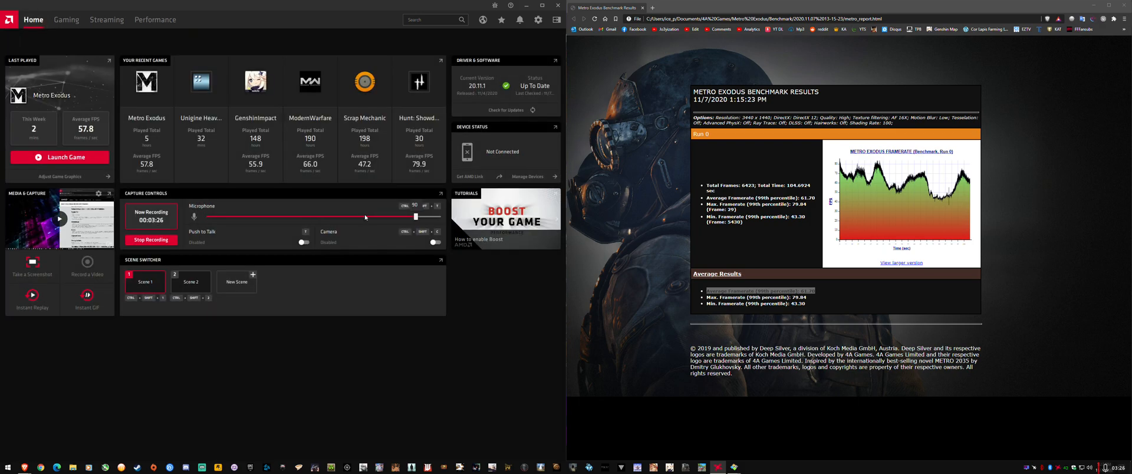